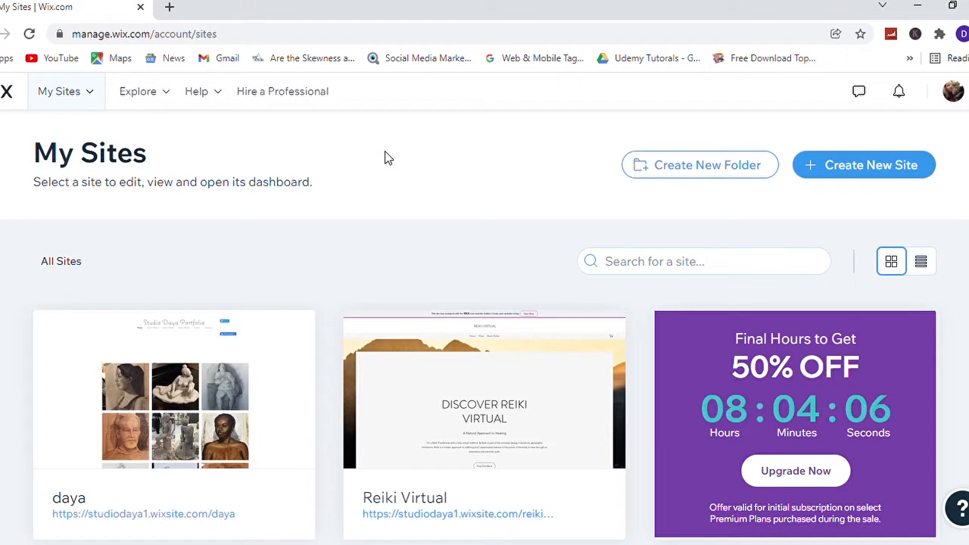
{"action": "mouse_move", "coordinate": [523, 165]}
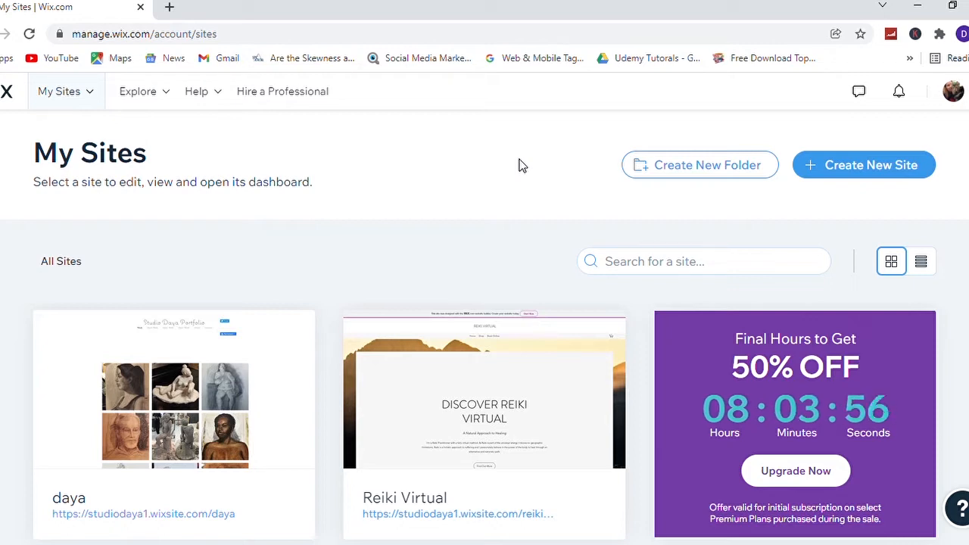
{"action": "mouse_move", "coordinate": [477, 172]}
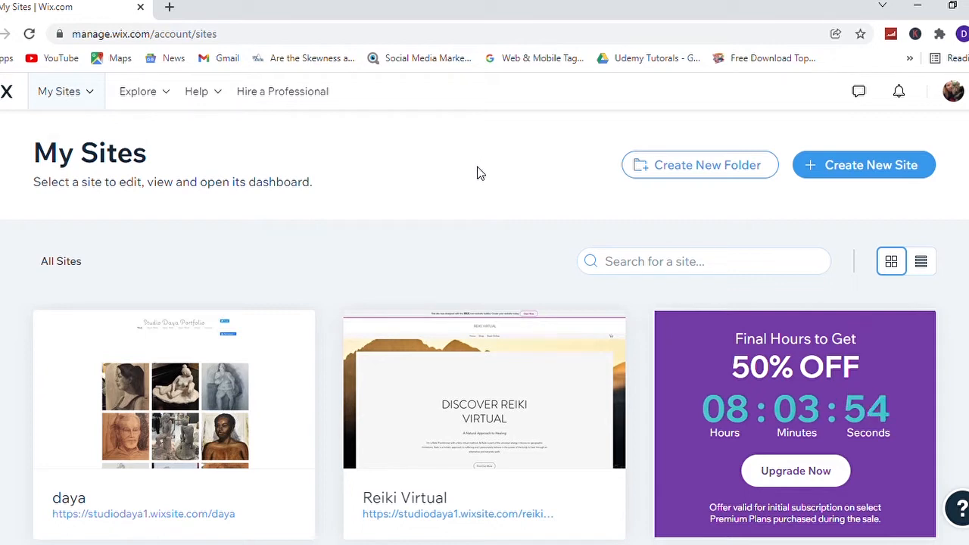
{"action": "mouse_move", "coordinate": [463, 176]}
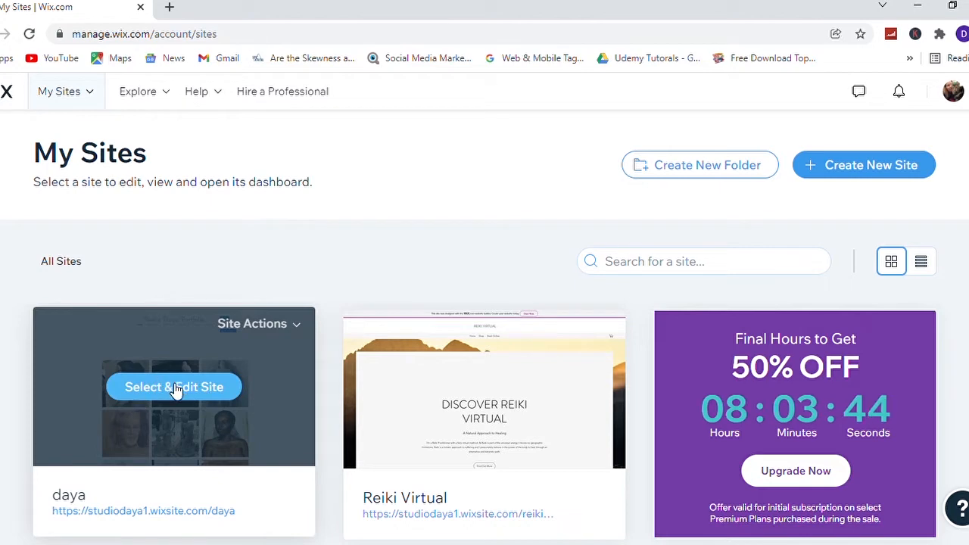
Go into the daya site's dashboard from the My Sites list
{"action": "left_click", "coordinate": [174, 387]}
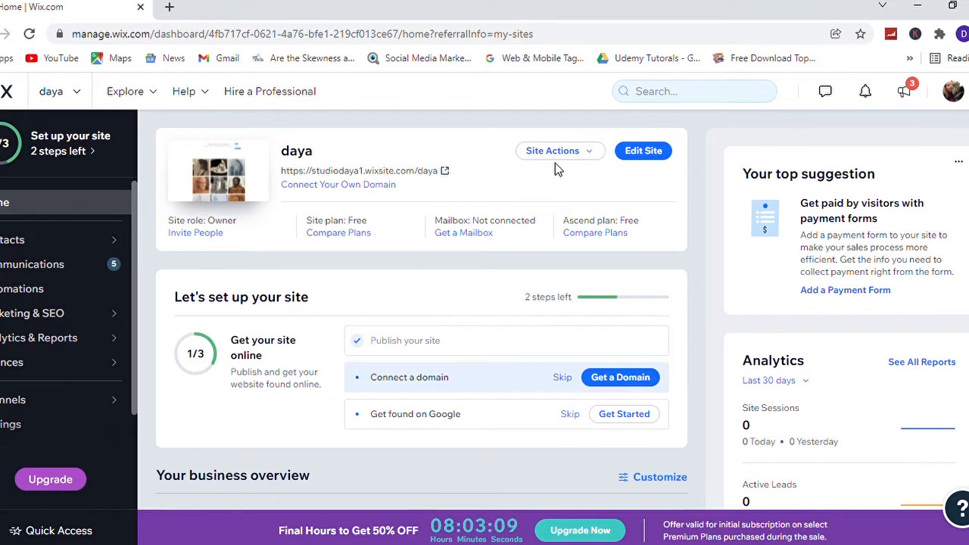
{"action": "mouse_move", "coordinate": [642, 151]}
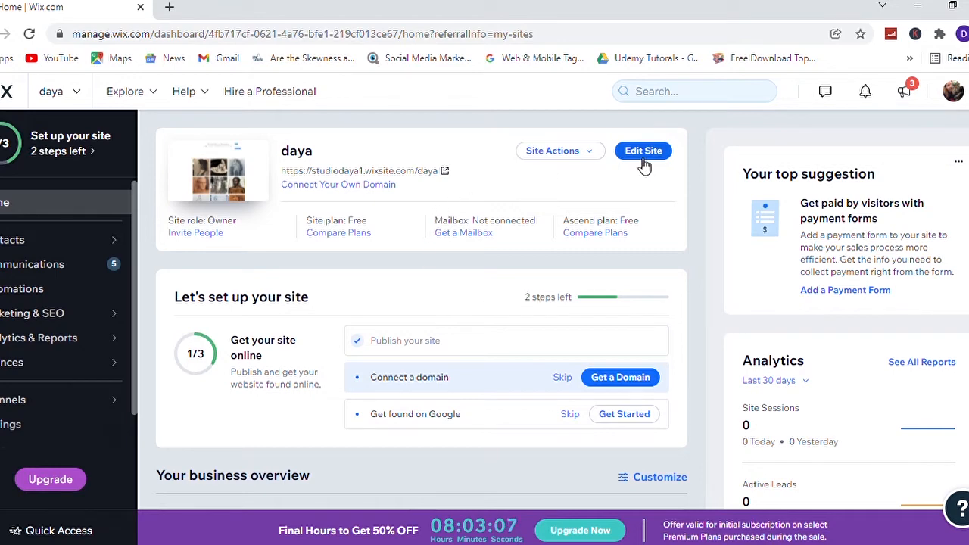
Start Transfer Site from the Site Actions menu on the daya dashboard
{"action": "left_click", "coordinate": [560, 152]}
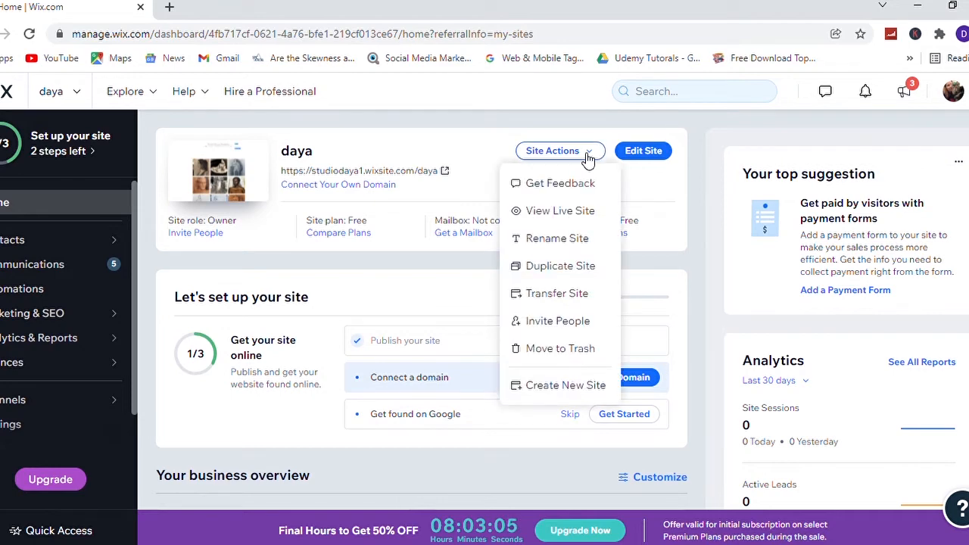
{"action": "mouse_move", "coordinate": [557, 237]}
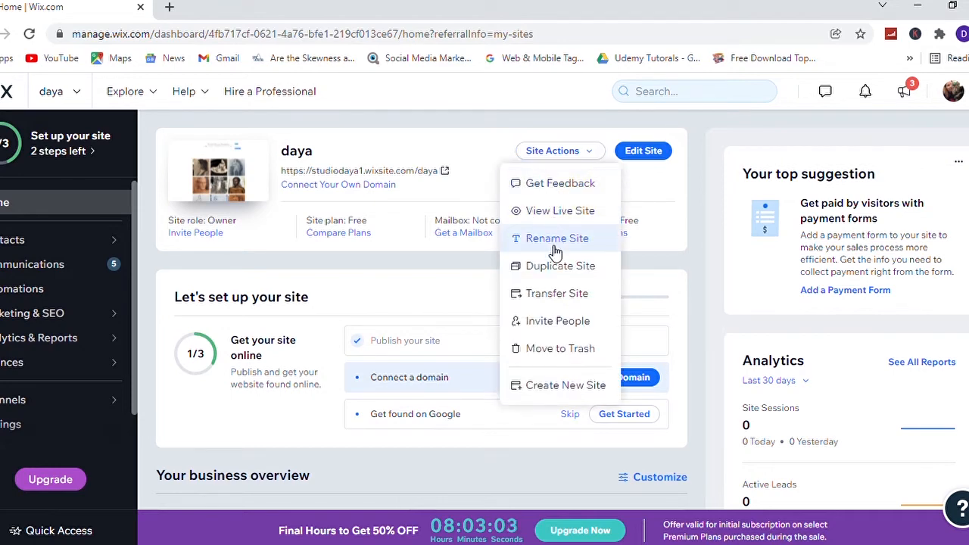
{"action": "mouse_move", "coordinate": [557, 294]}
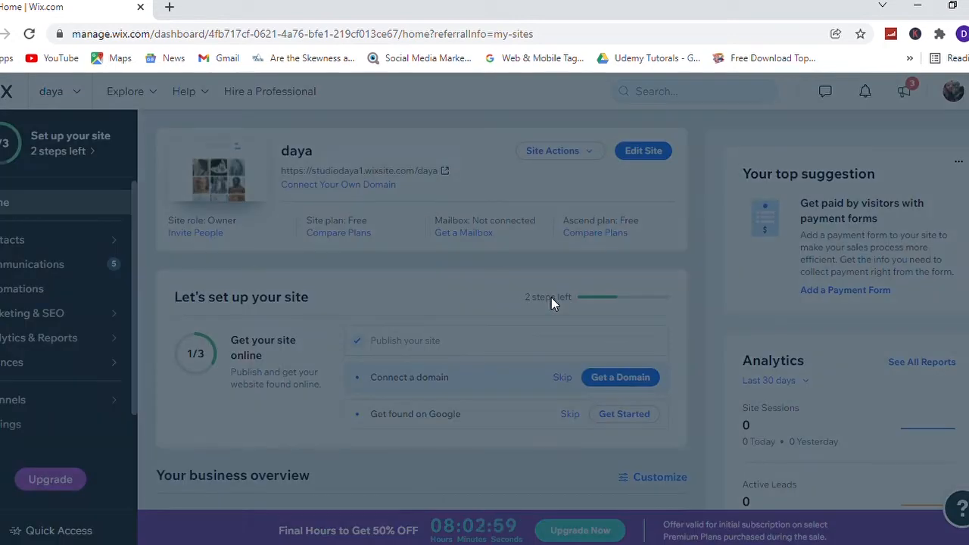
{"action": "left_click", "coordinate": [559, 151]}
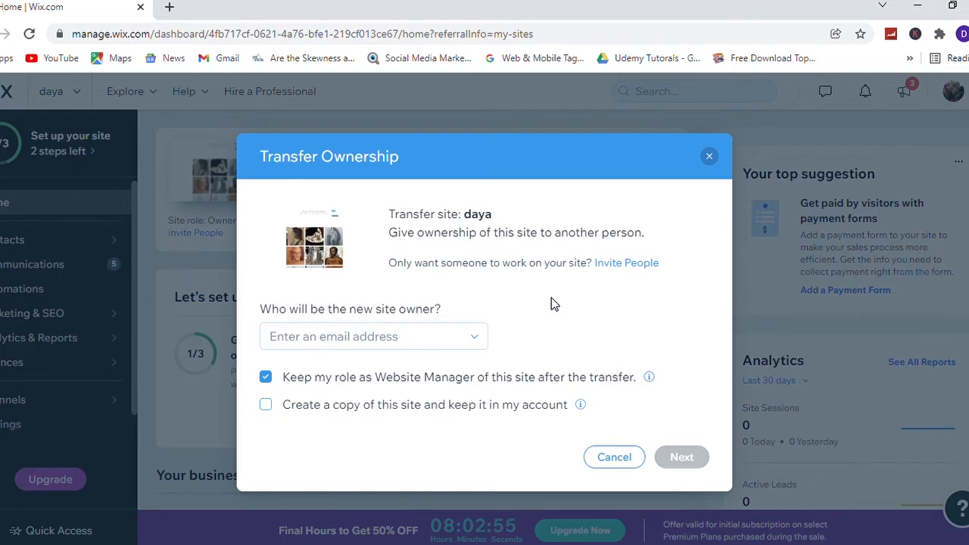
{"action": "mouse_move", "coordinate": [366, 205]}
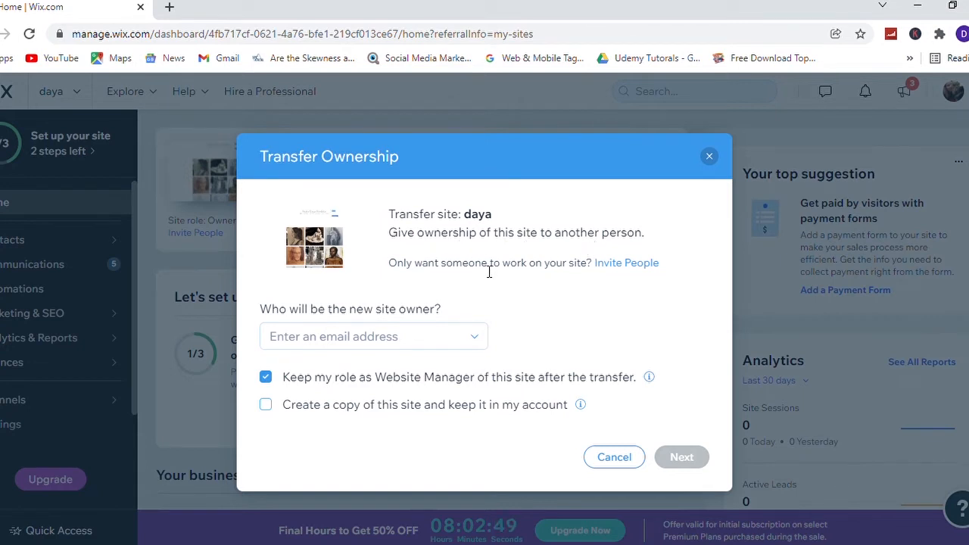
{"action": "mouse_move", "coordinate": [321, 309]}
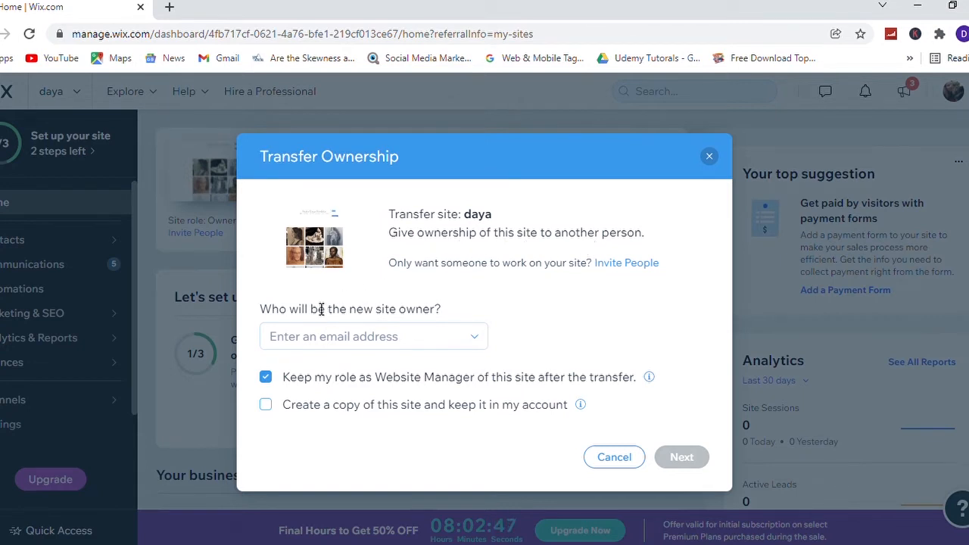
{"action": "mouse_move", "coordinate": [378, 317]}
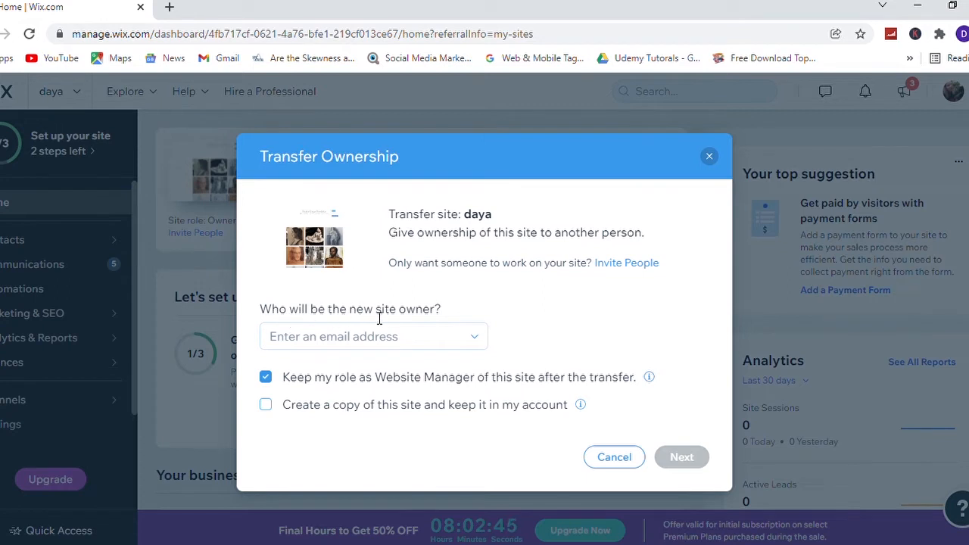
{"action": "mouse_move", "coordinate": [488, 271]}
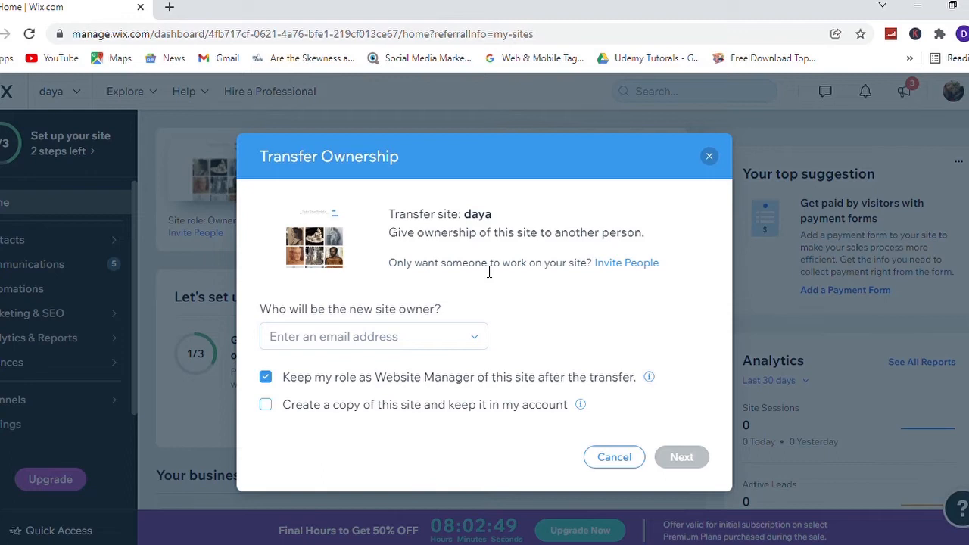
Enter the new owner's email, drop the Website Manager role, and keep a copy of the site
{"action": "left_click", "coordinate": [373, 337]}
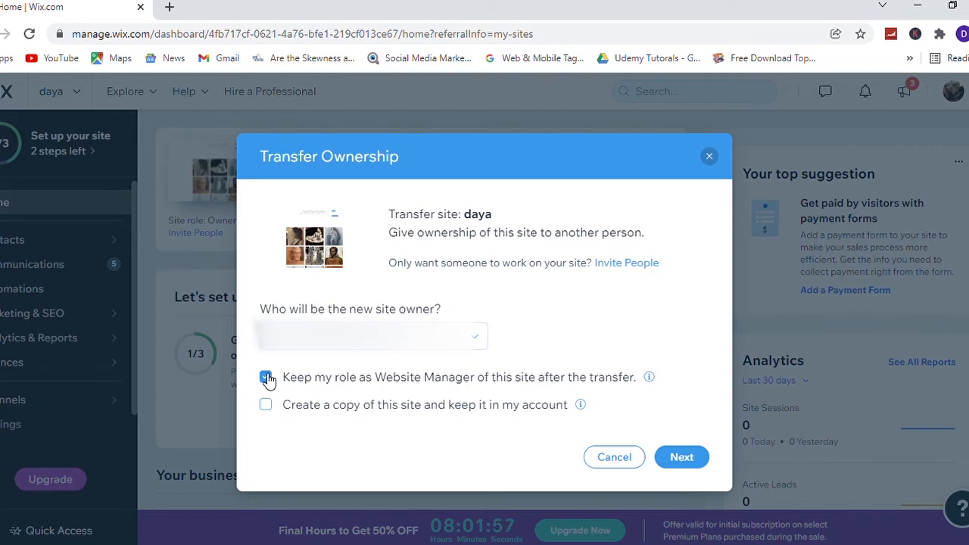
{"action": "left_click", "coordinate": [265, 377]}
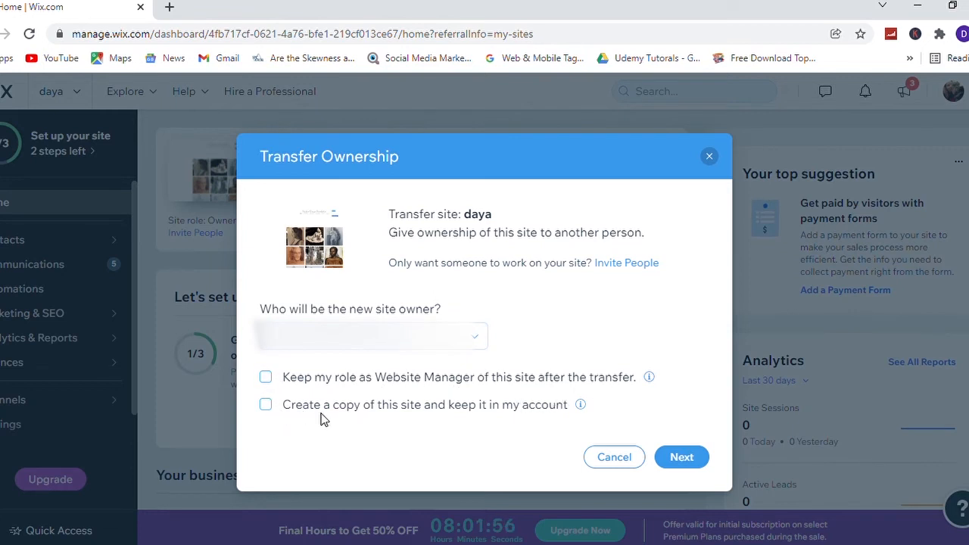
{"action": "left_click", "coordinate": [265, 404]}
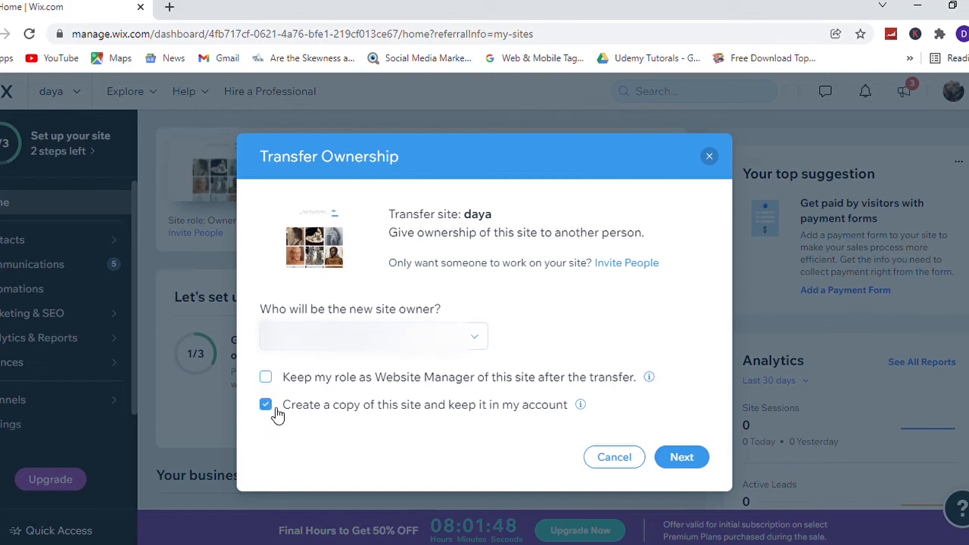
{"action": "mouse_move", "coordinate": [448, 402]}
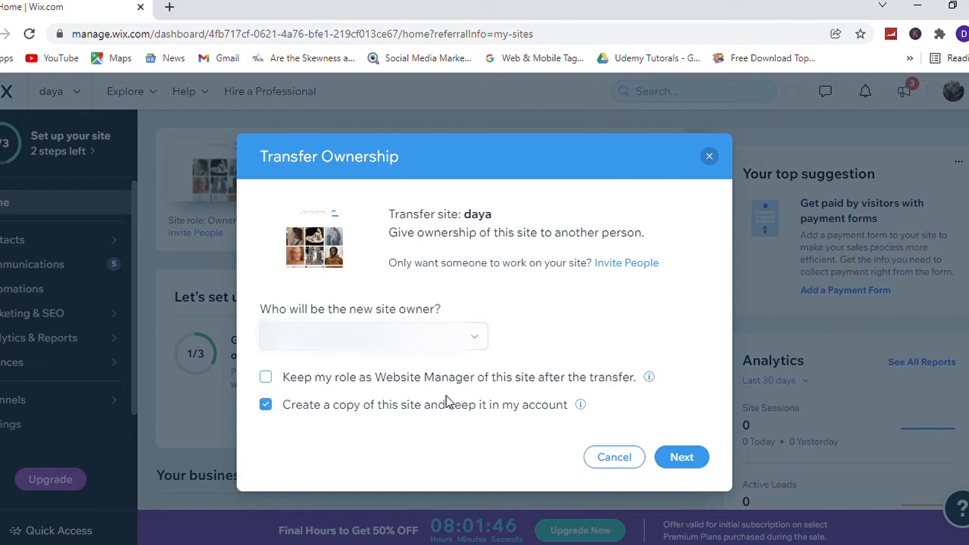
Review the transfer details and send the daya ownership transfer invite
{"action": "left_click", "coordinate": [680, 458]}
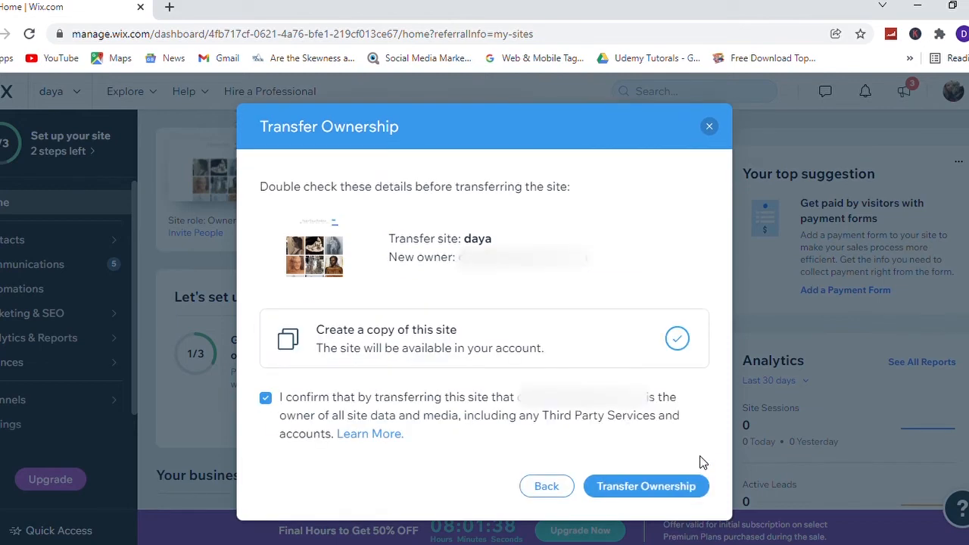
{"action": "mouse_move", "coordinate": [599, 427]}
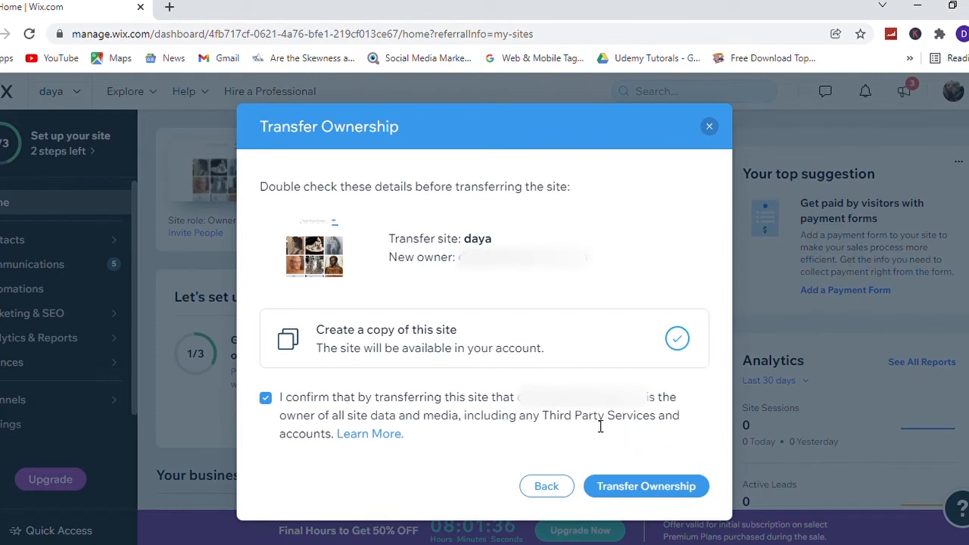
{"action": "mouse_move", "coordinate": [336, 209]}
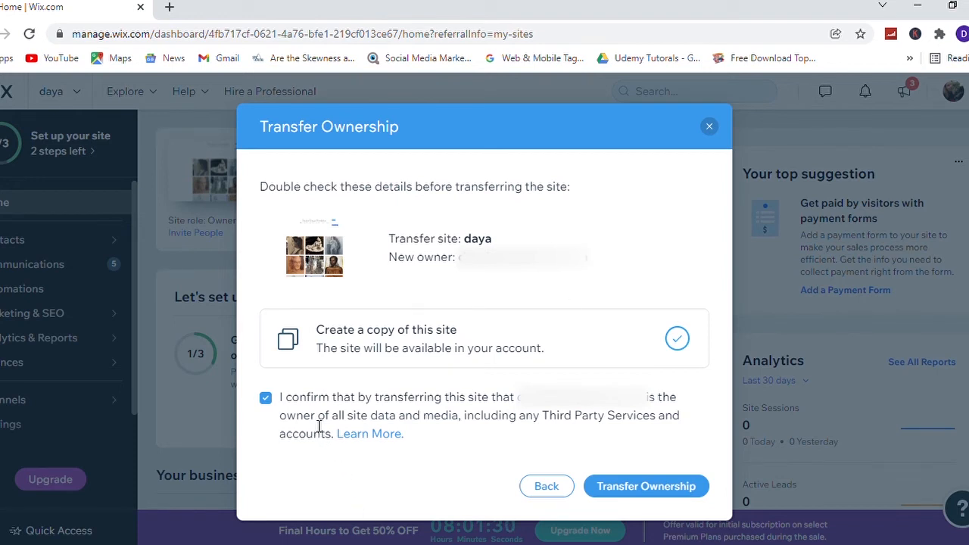
{"action": "mouse_move", "coordinate": [642, 425]}
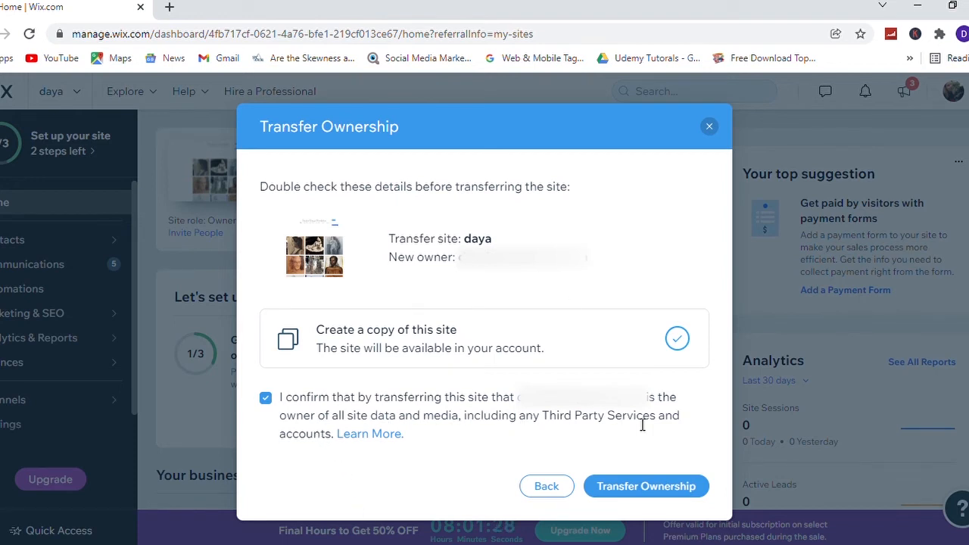
{"action": "mouse_move", "coordinate": [486, 436]}
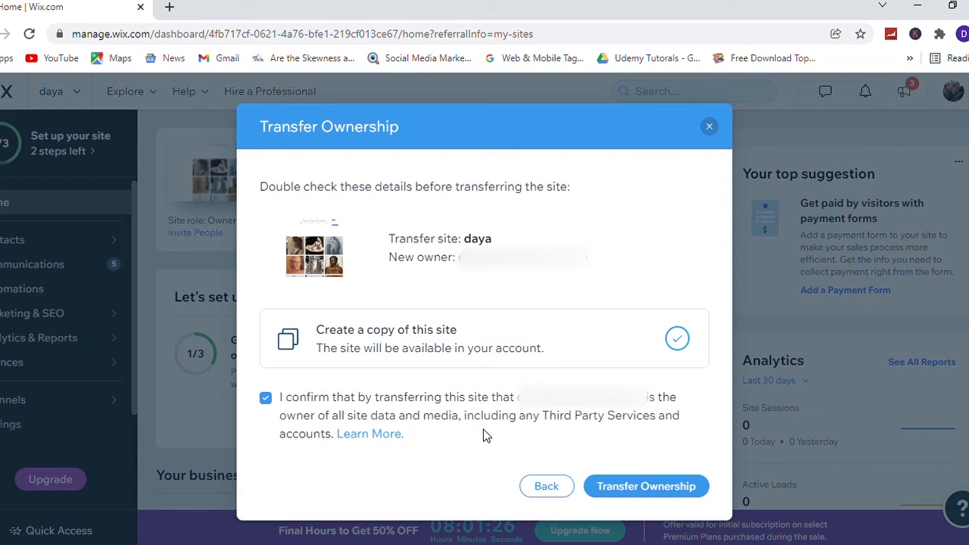
{"action": "mouse_move", "coordinate": [492, 436]}
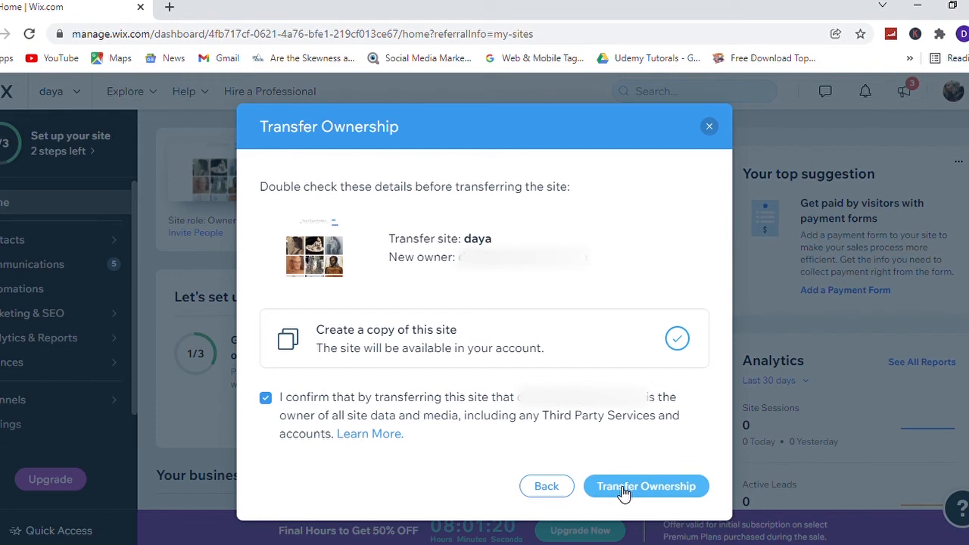
{"action": "left_click", "coordinate": [645, 486]}
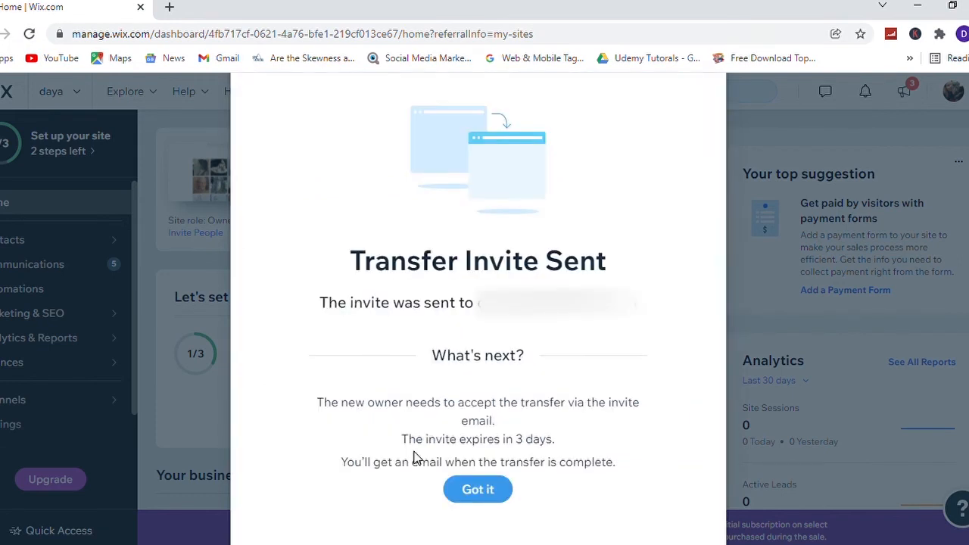